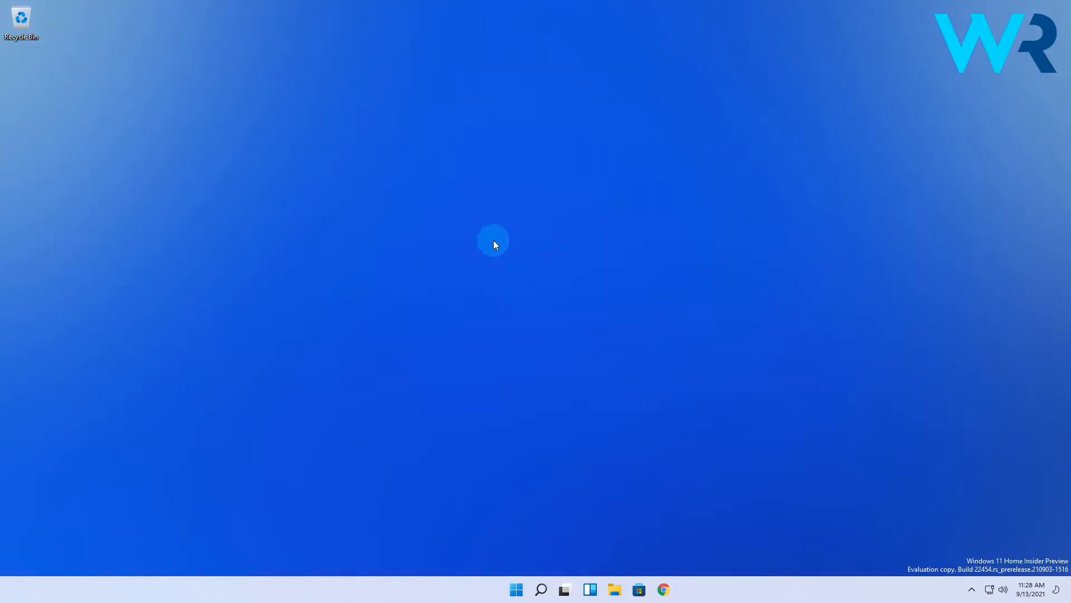
- Launch Windows Settings from the Start menu's pinned apps
{"action": "left_click", "coordinate": [515, 590]}
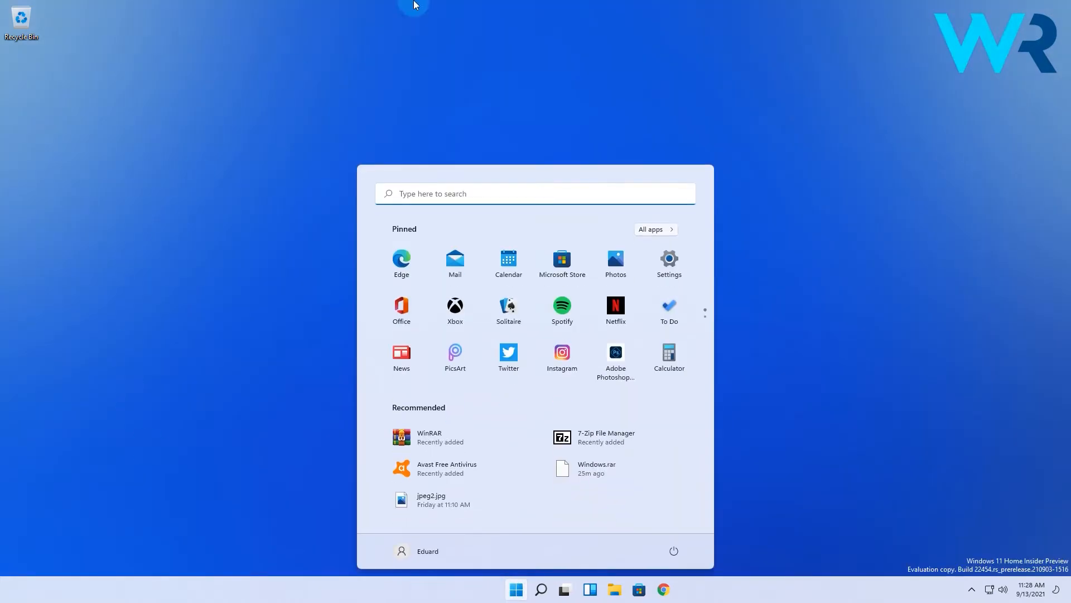
{"action": "left_click", "coordinate": [668, 260]}
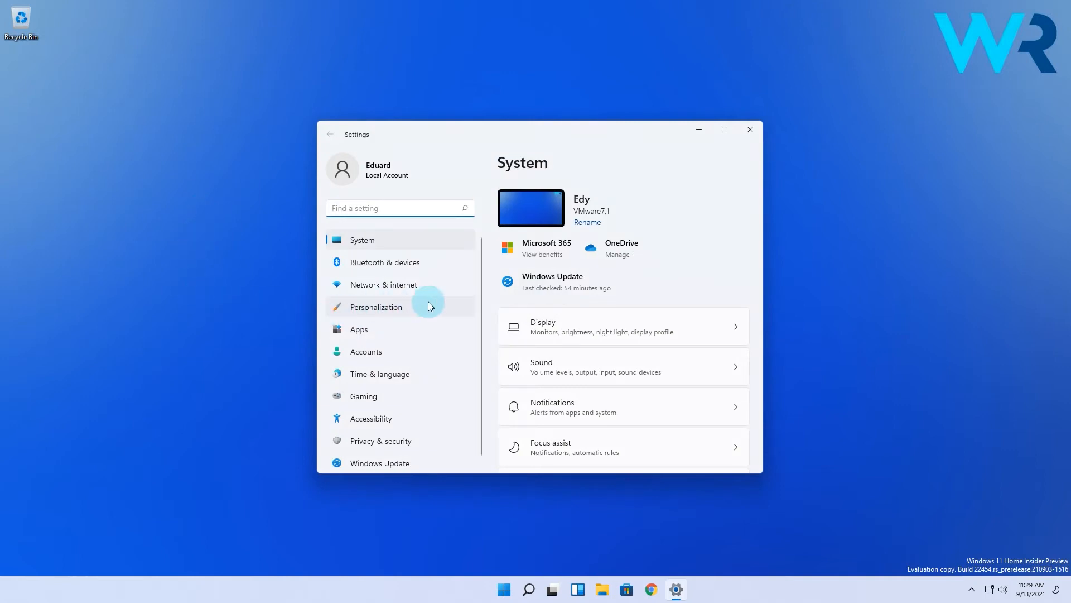
- Go to Personalization > Themes and scroll to the Related settings links
{"action": "left_click", "coordinate": [374, 306]}
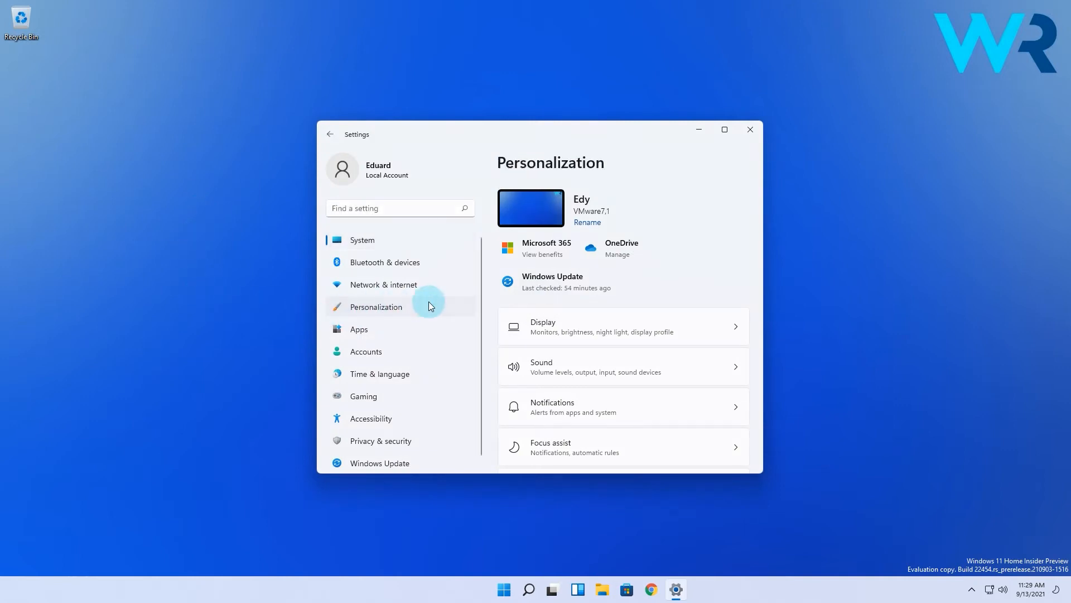
{"action": "left_click", "coordinate": [376, 306]}
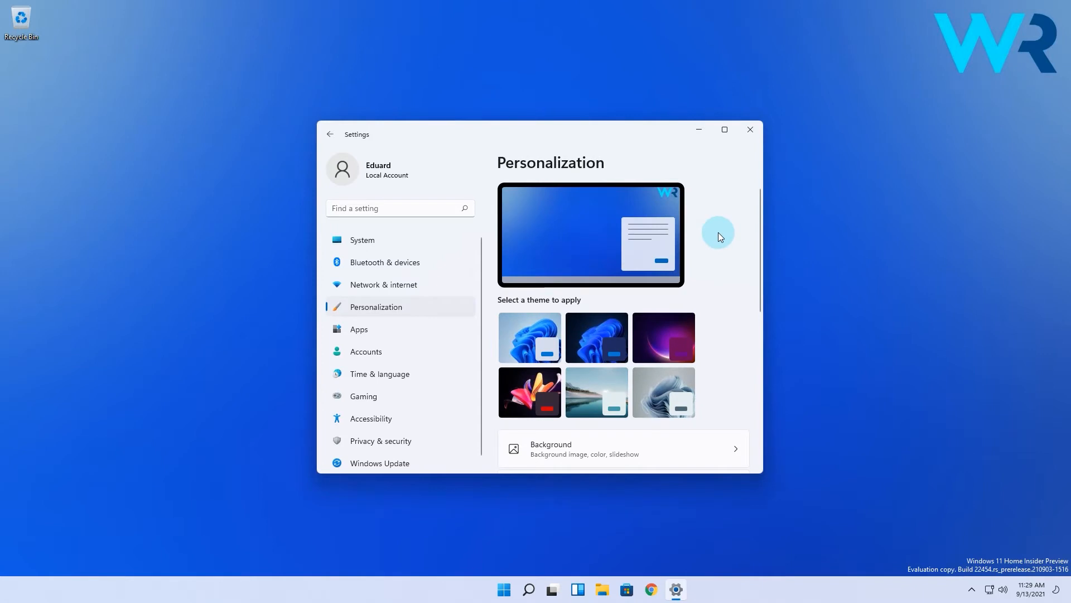
{"action": "scroll", "scroll_direction": "down", "scroll_amount": 3}
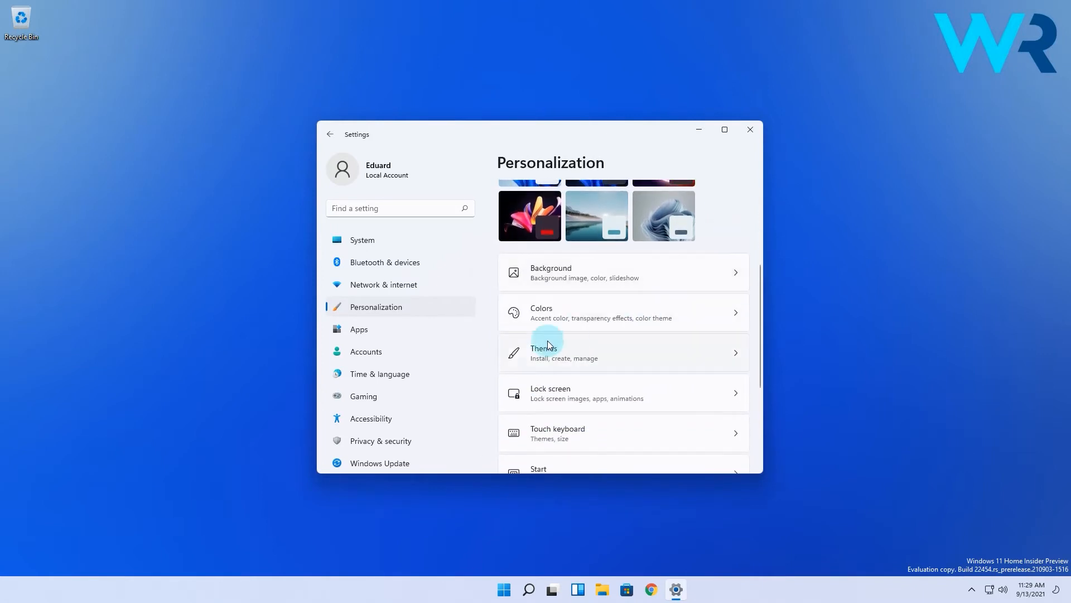
{"action": "mouse_move", "coordinate": [737, 354]}
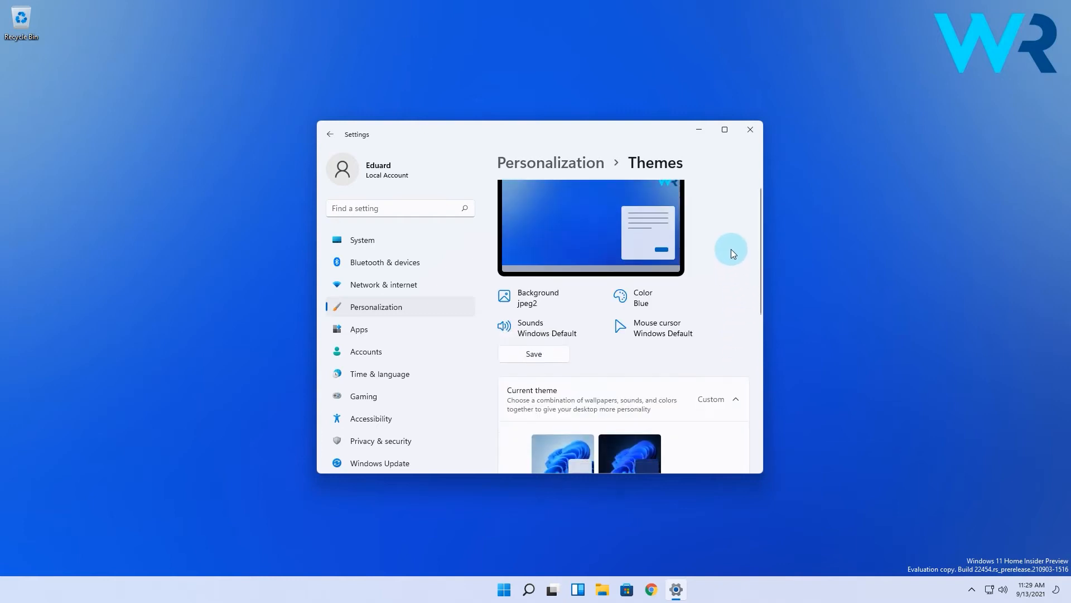
{"action": "scroll", "scroll_direction": "down", "scroll_amount": 3}
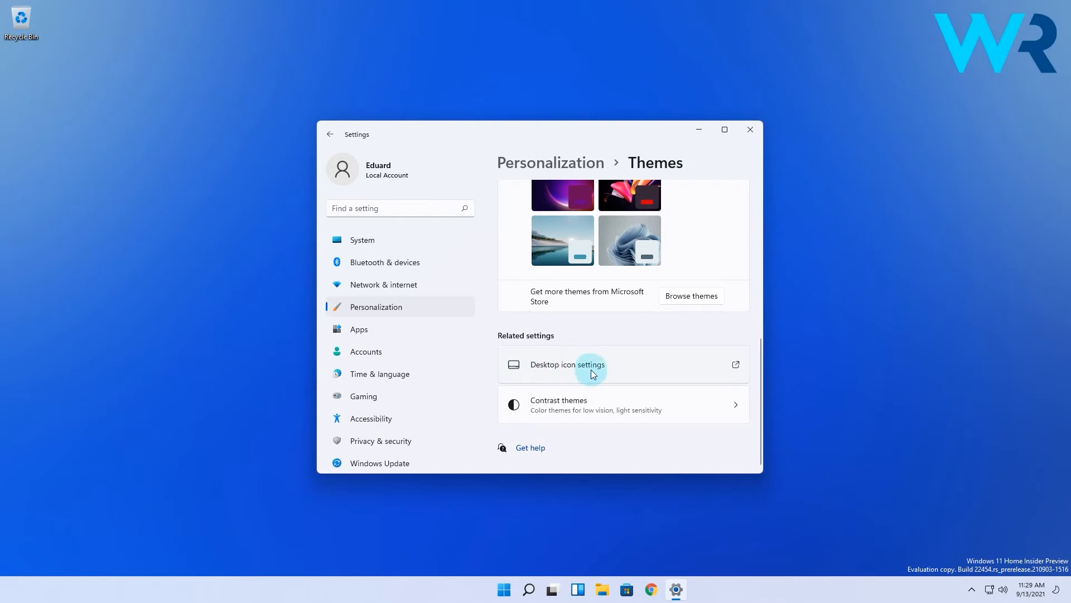
- In Desktop Icon Settings, enable Computer, User's Files, Network and Control Panel icons
{"action": "left_click", "coordinate": [567, 364]}
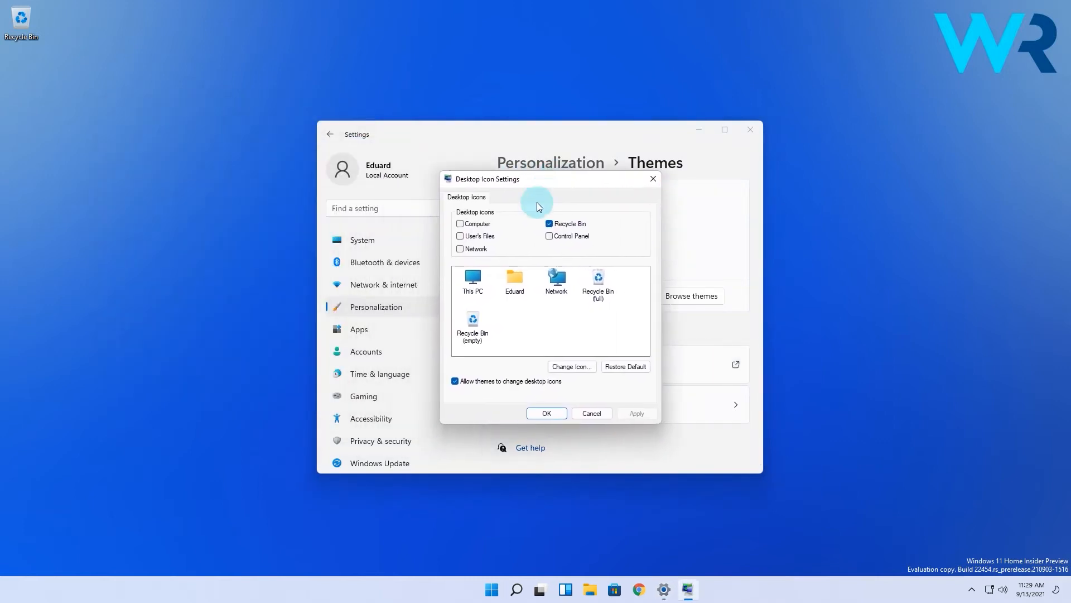
{"action": "mouse_move", "coordinate": [437, 257]}
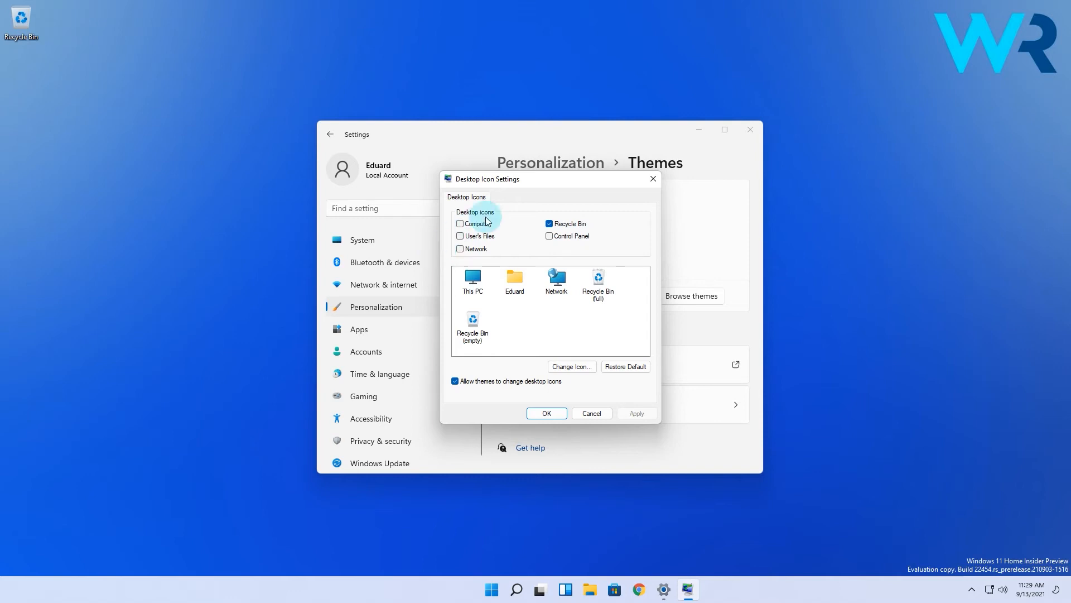
{"action": "left_click", "coordinate": [460, 223]}
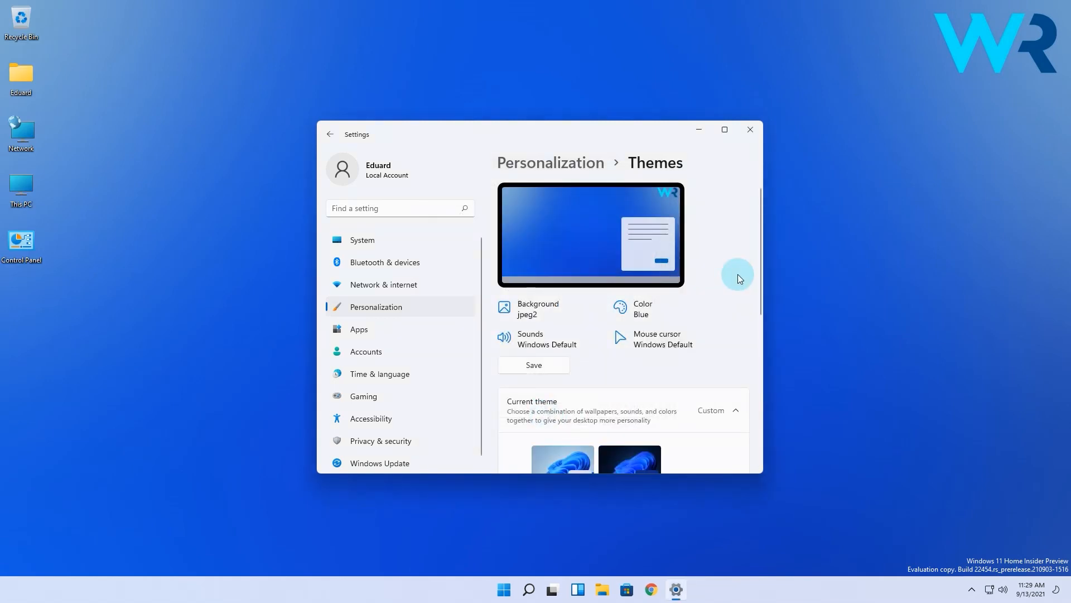
{"action": "mouse_move", "coordinate": [749, 131]}
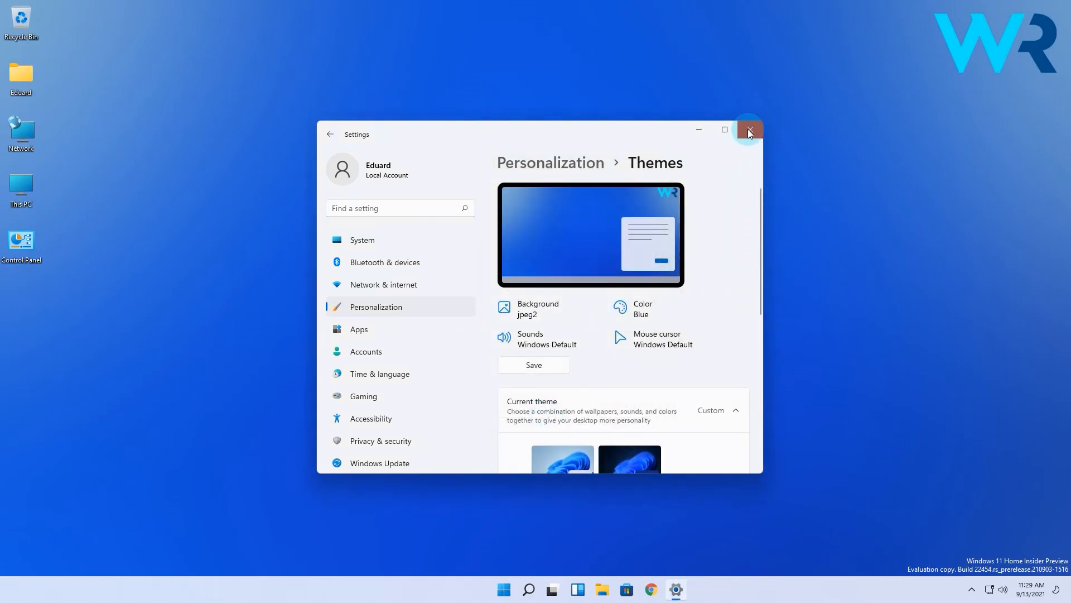
- Close Settings to reveal the desktop with its new classic icons
{"action": "left_click", "coordinate": [747, 132]}
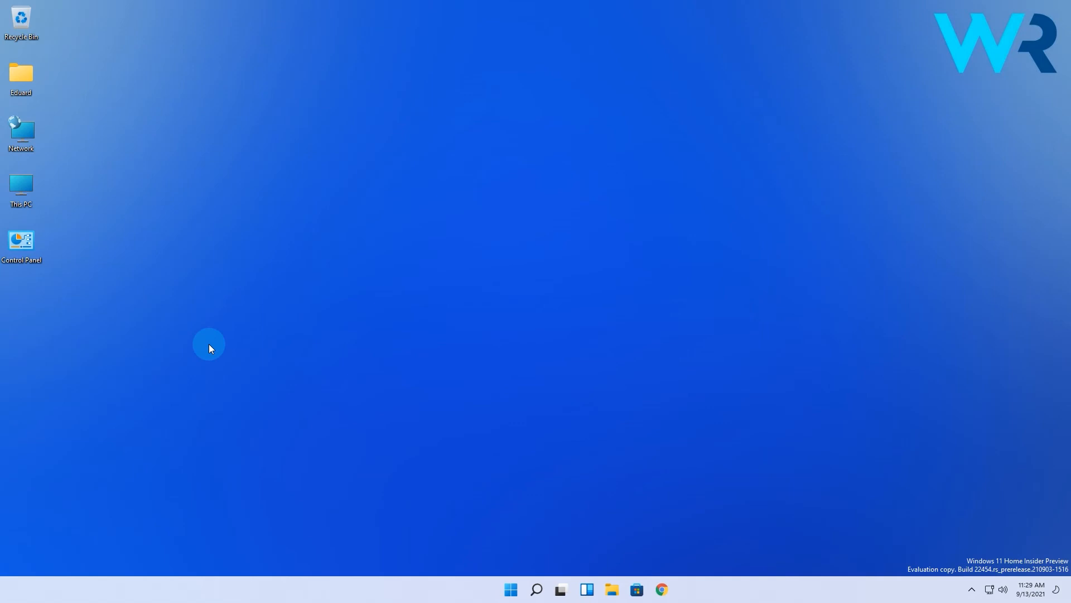
{"action": "mouse_move", "coordinate": [126, 373]}
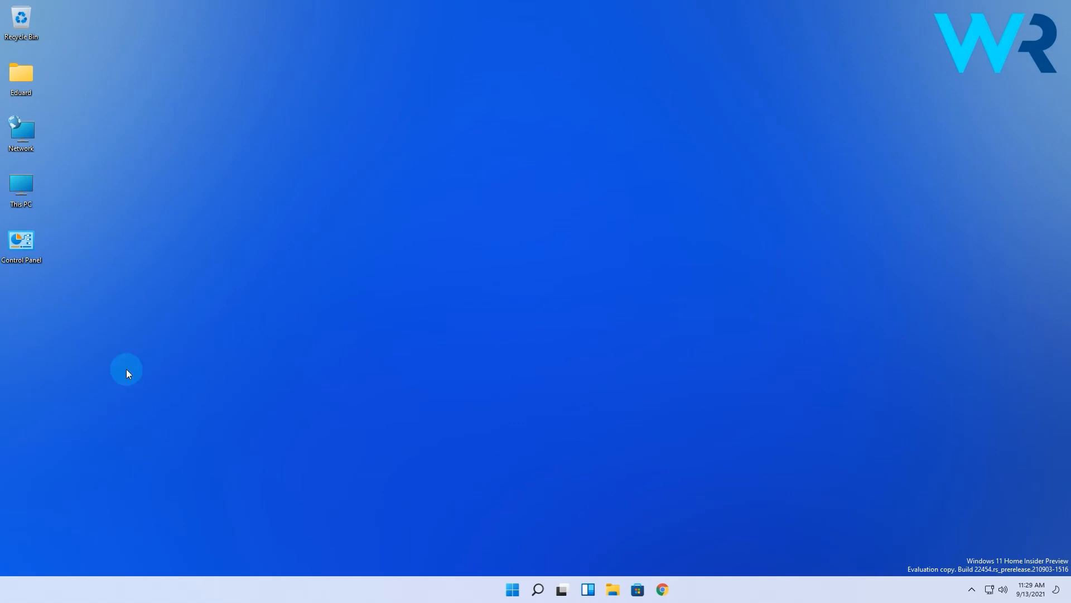